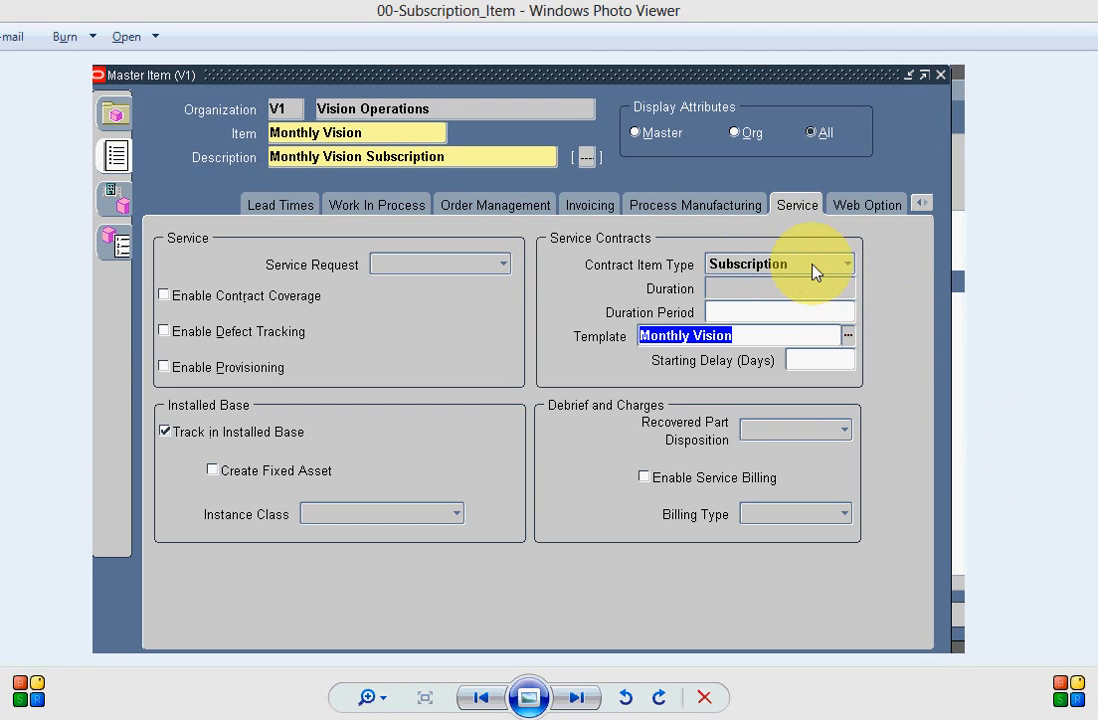
{"action": "mouse_move", "coordinate": [728, 388]}
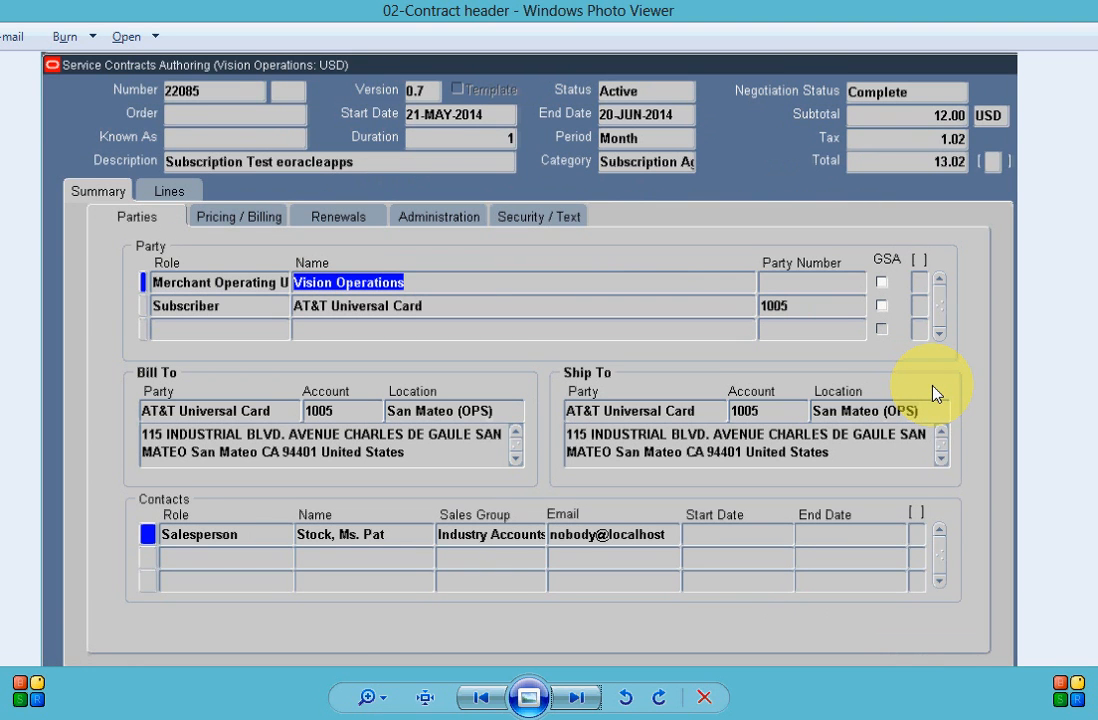
{"action": "mouse_move", "coordinate": [920, 624]}
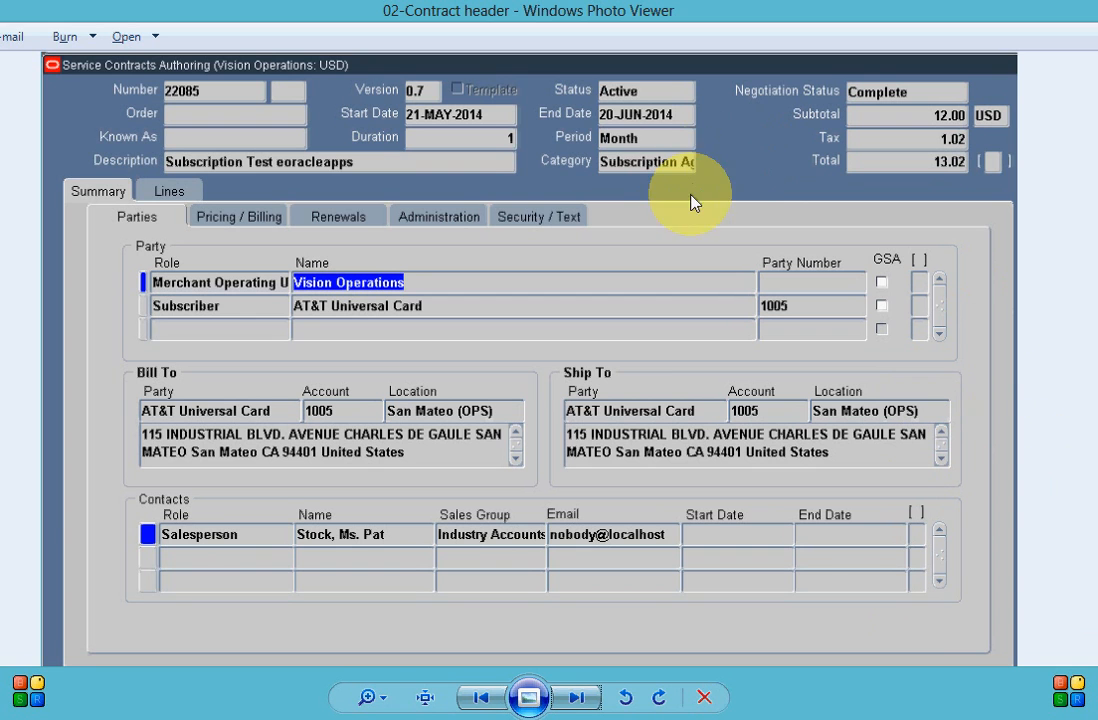
{"action": "mouse_move", "coordinate": [706, 192]}
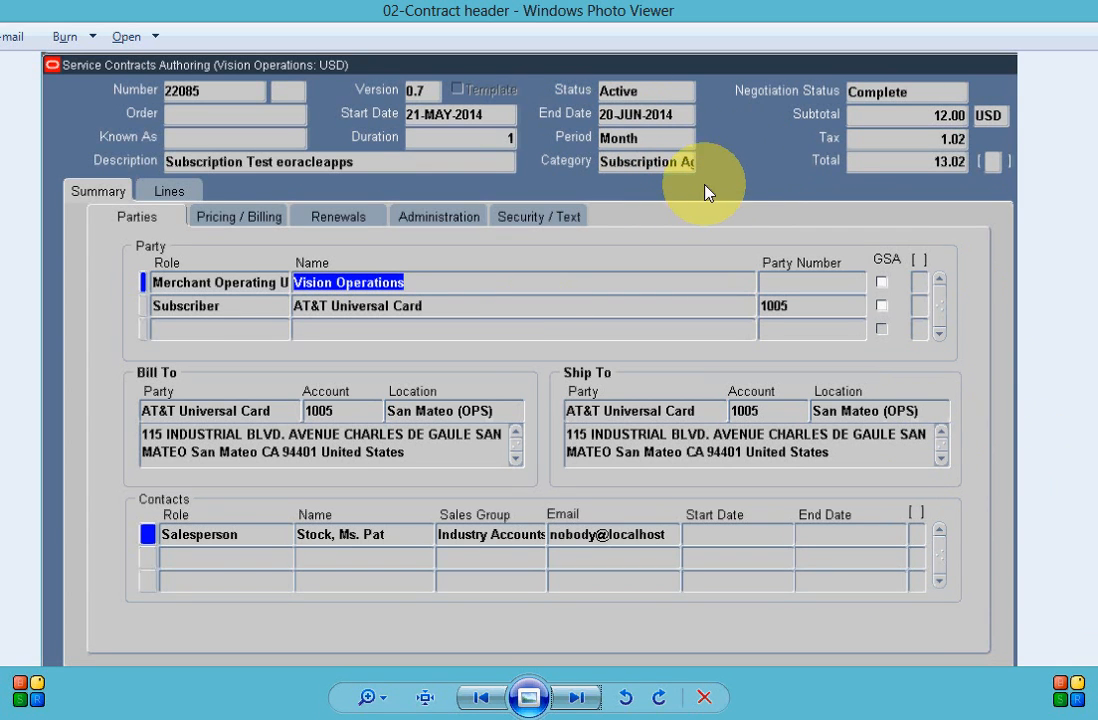
{"action": "mouse_move", "coordinate": [520, 272]}
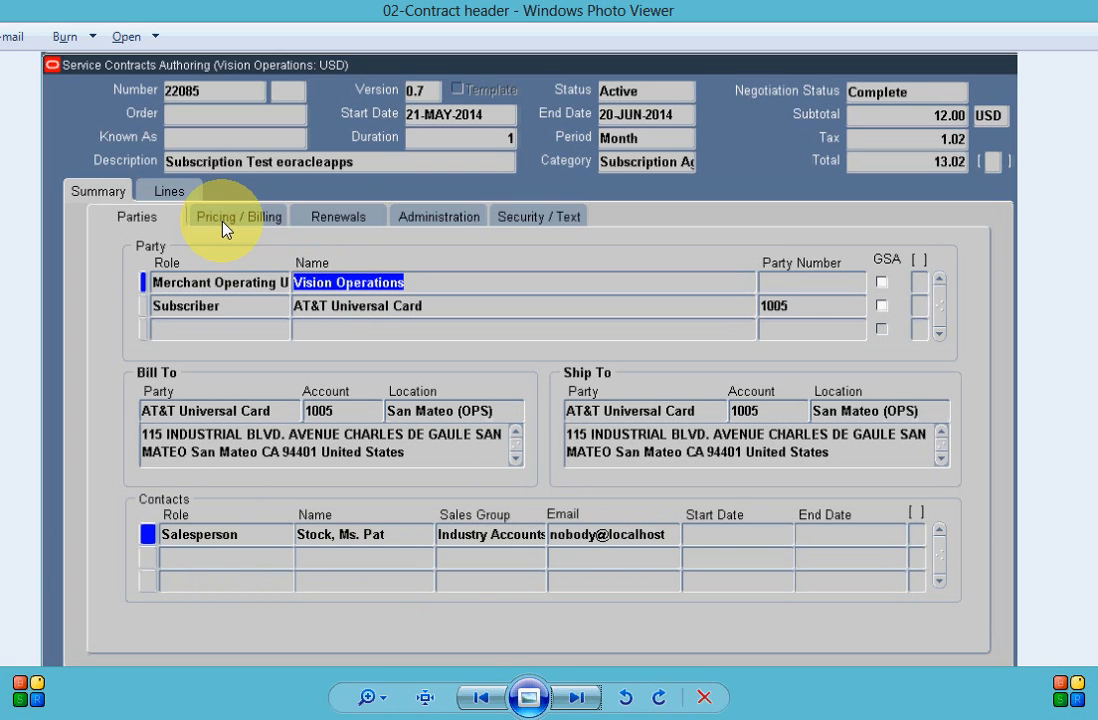
Advance through the pricing/billing and renewals screenshots to the contract administration image.
{"action": "left_click", "coordinate": [232, 216]}
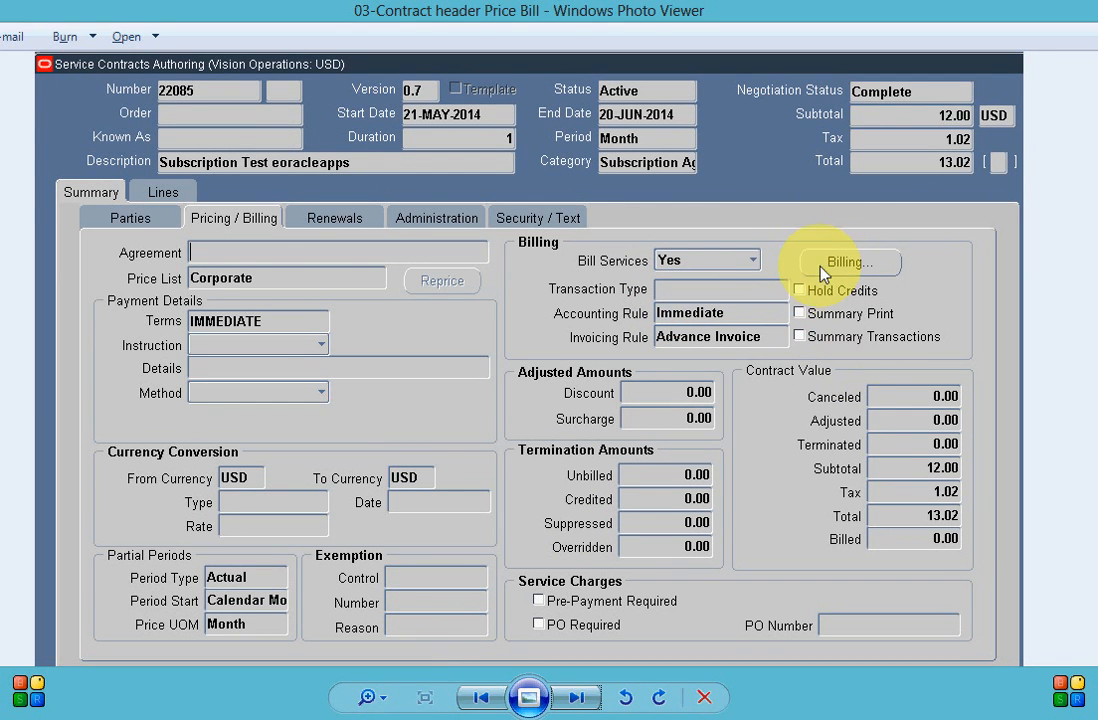
{"action": "left_click", "coordinate": [332, 212]}
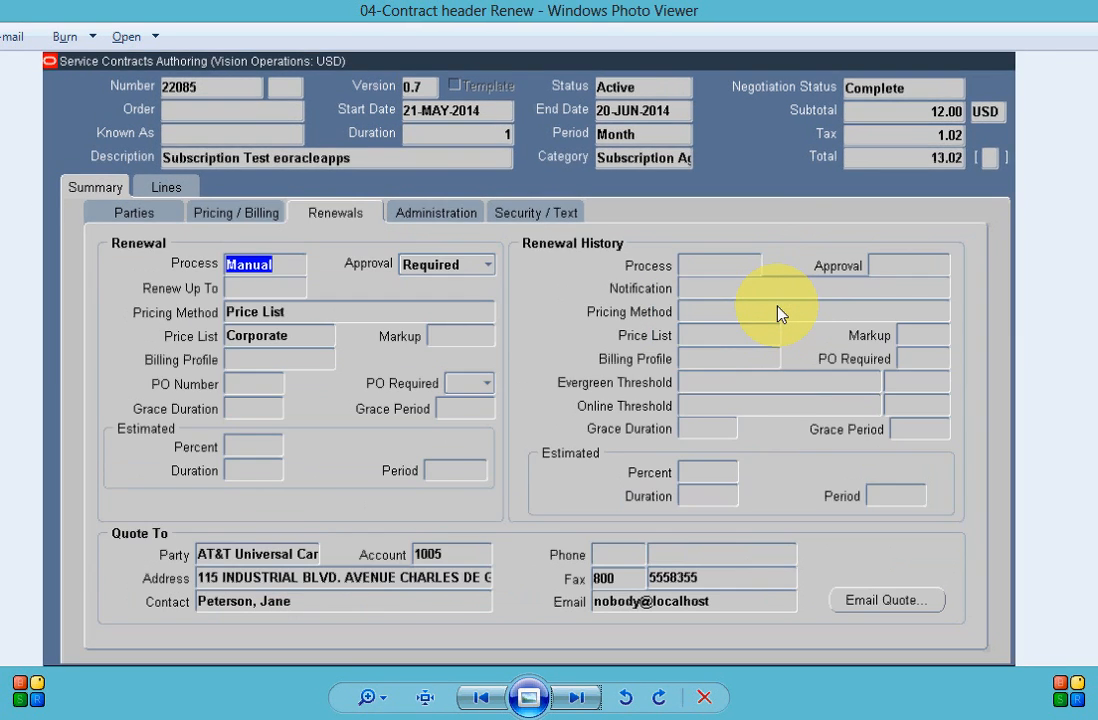
{"action": "mouse_move", "coordinate": [170, 486]}
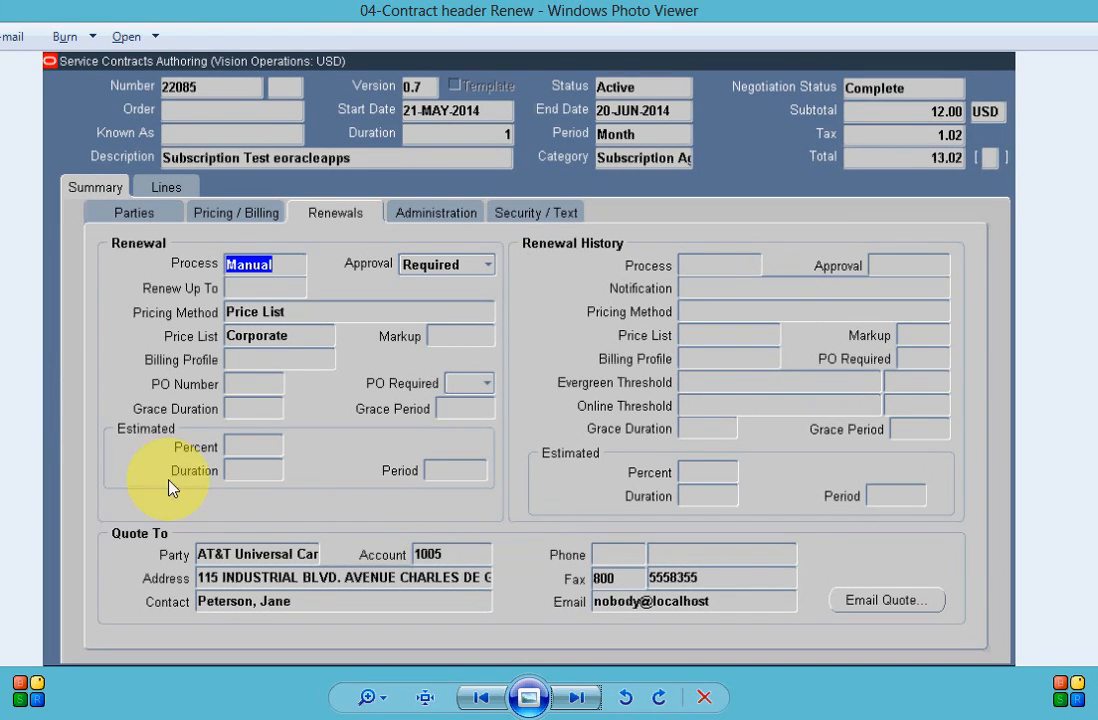
{"action": "mouse_move", "coordinate": [496, 320]}
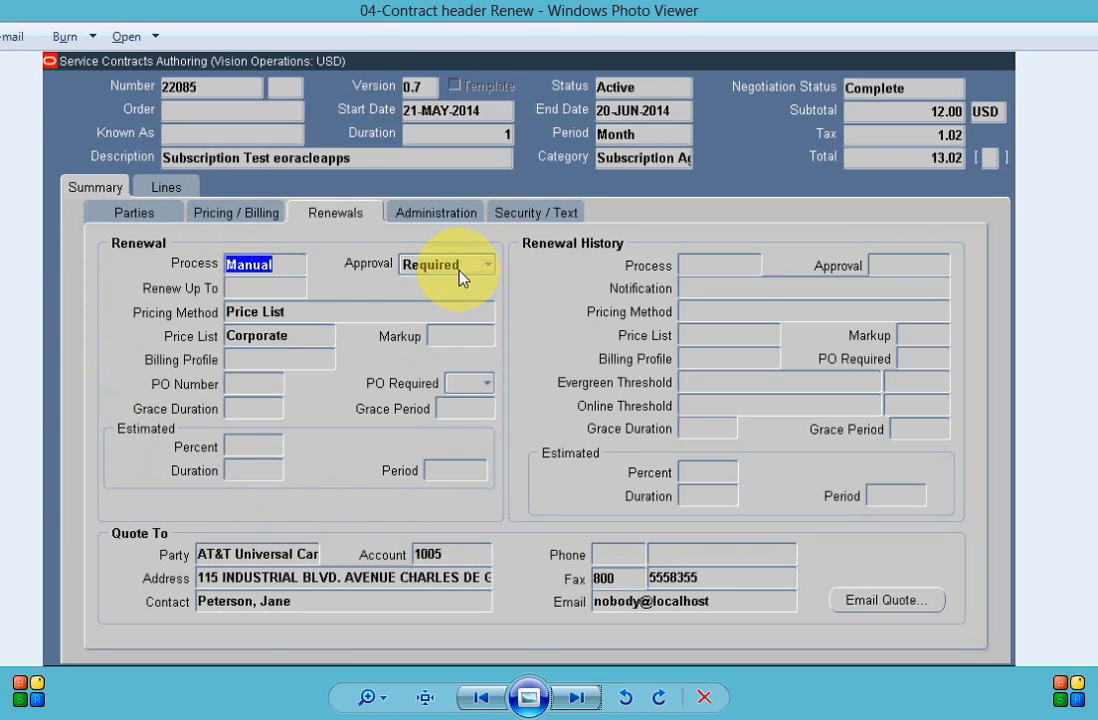
{"action": "left_click", "coordinate": [434, 220]}
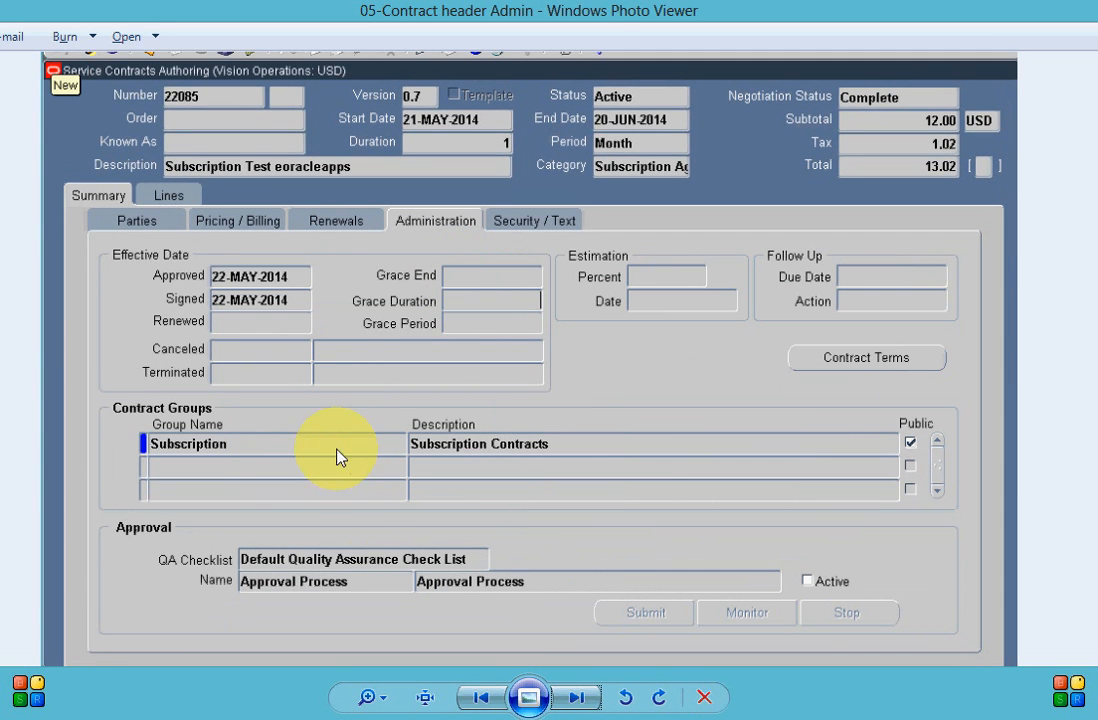
{"action": "mouse_move", "coordinate": [224, 388]}
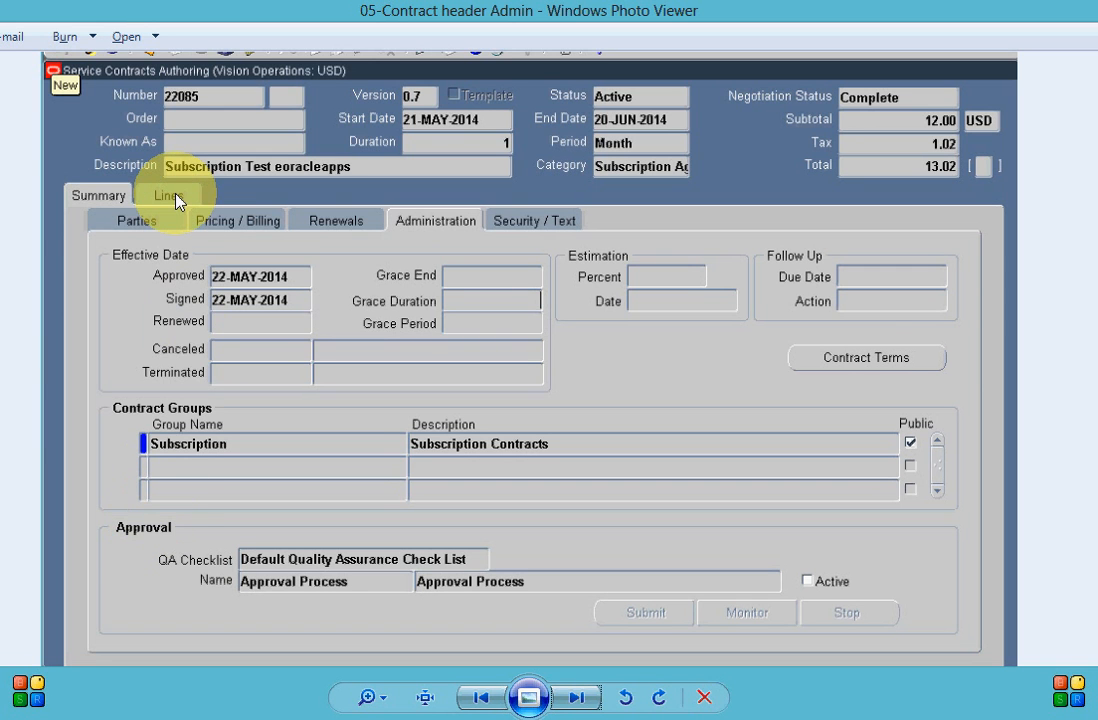
Advance past the contract line accounts image to the line effectivity details screenshot.
{"action": "left_click", "coordinate": [172, 192]}
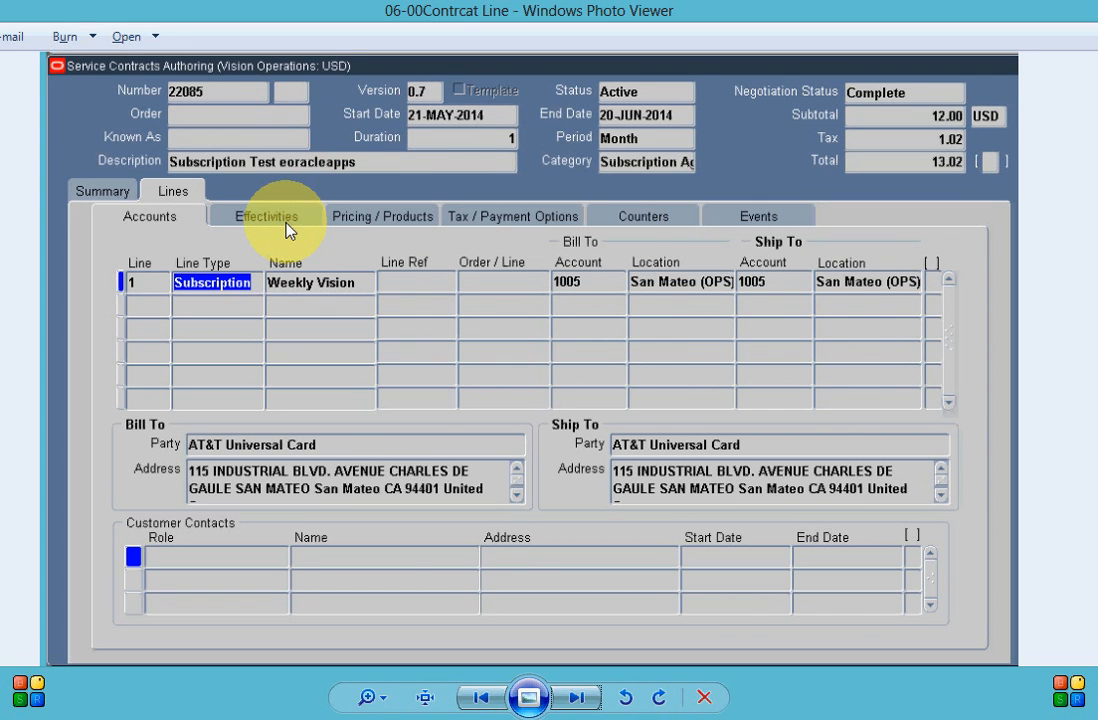
{"action": "left_click", "coordinate": [264, 216]}
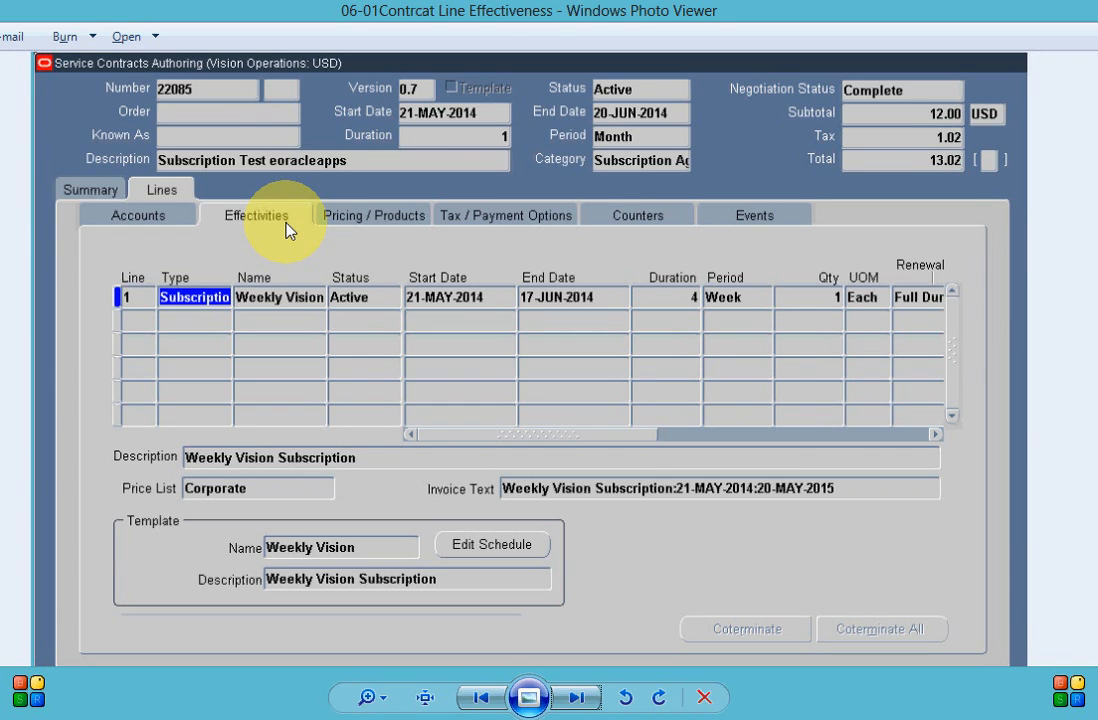
{"action": "mouse_move", "coordinate": [518, 544]}
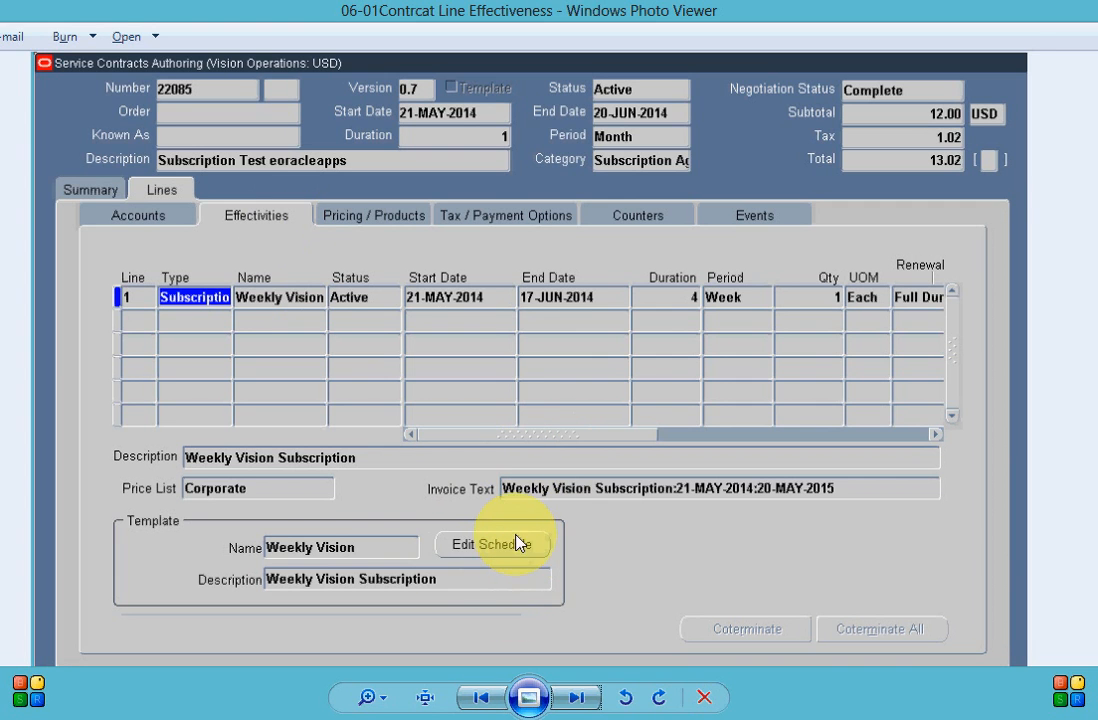
{"action": "mouse_move", "coordinate": [488, 520]}
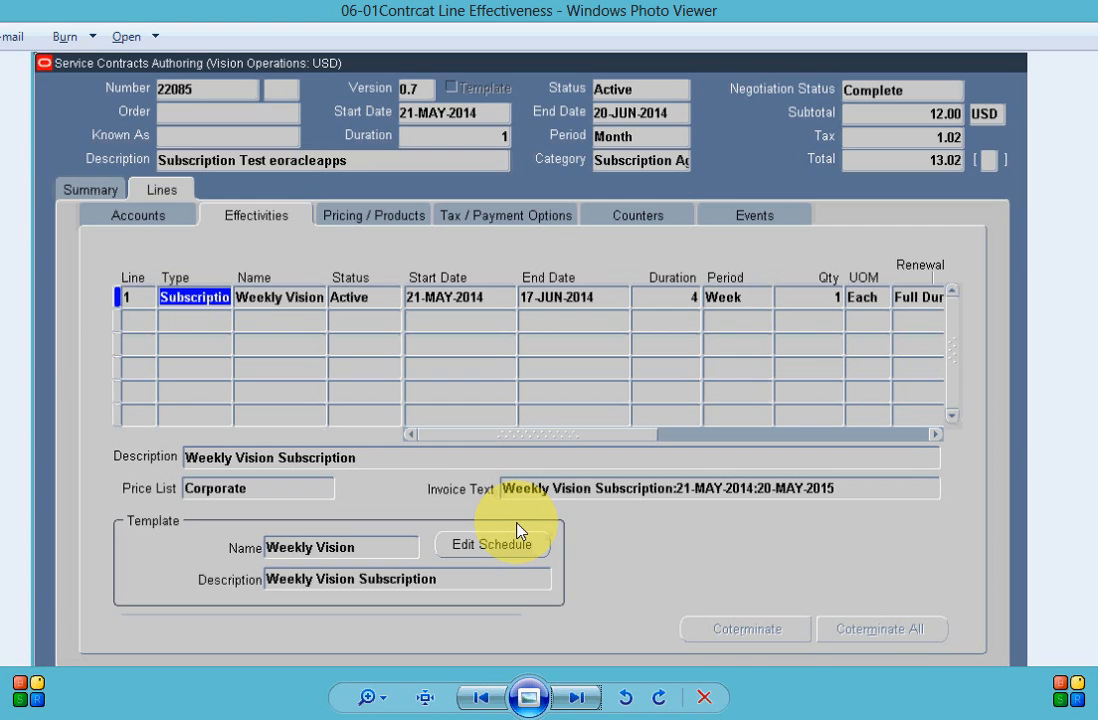
Advance to the Weekly Vision line ordering schedule screenshot.
{"action": "left_click", "coordinate": [492, 544]}
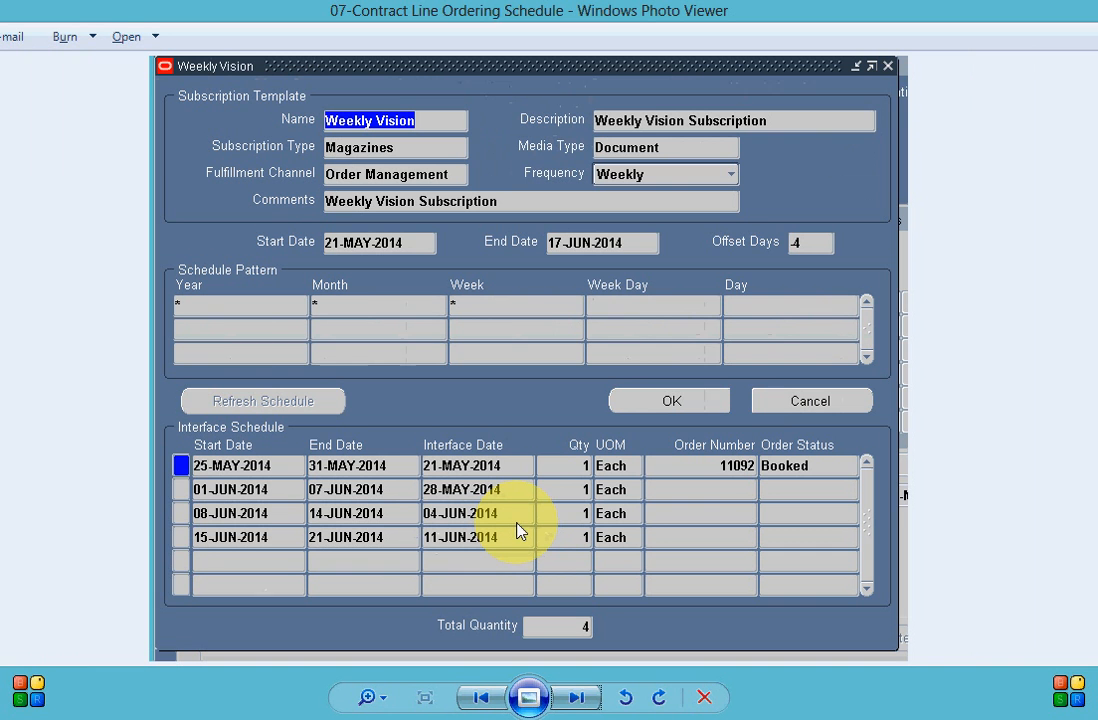
{"action": "mouse_move", "coordinate": [236, 400]}
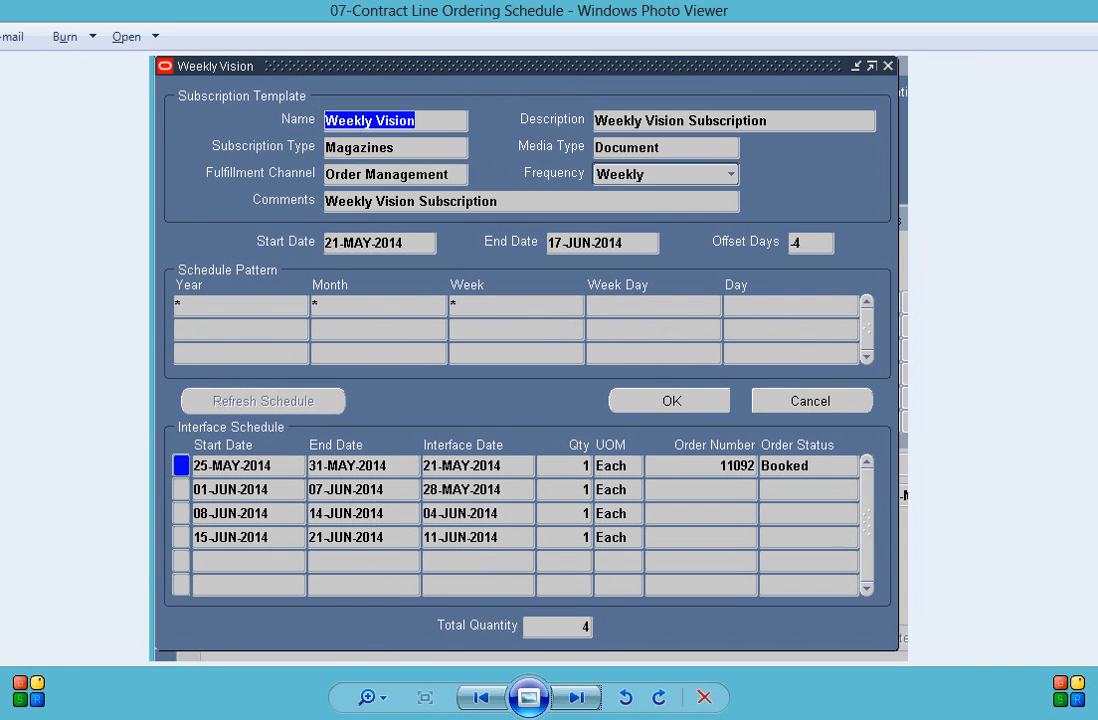
{"action": "mouse_move", "coordinate": [296, 596]}
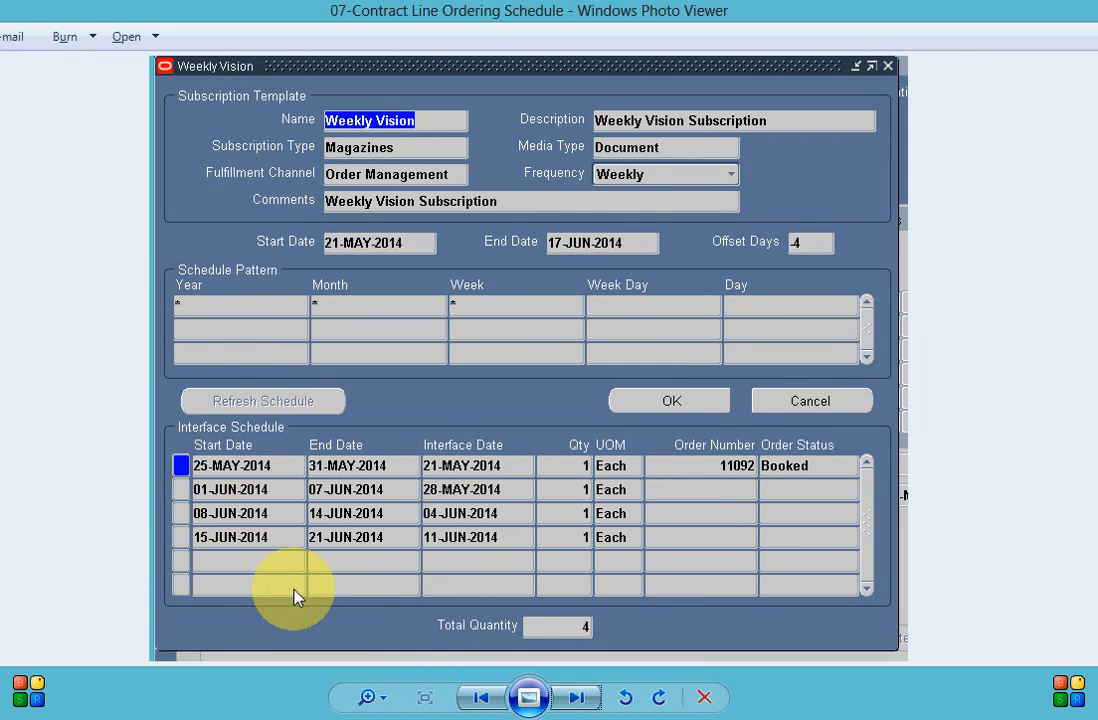
{"action": "mouse_move", "coordinate": [452, 414]}
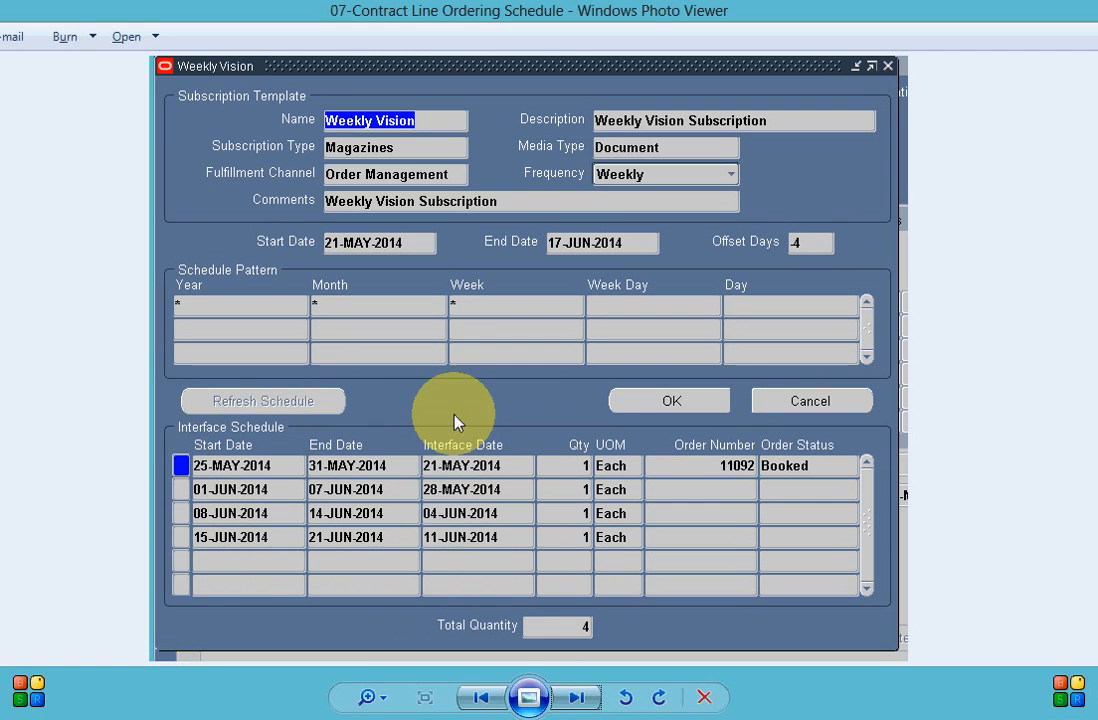
{"action": "mouse_move", "coordinate": [396, 442]}
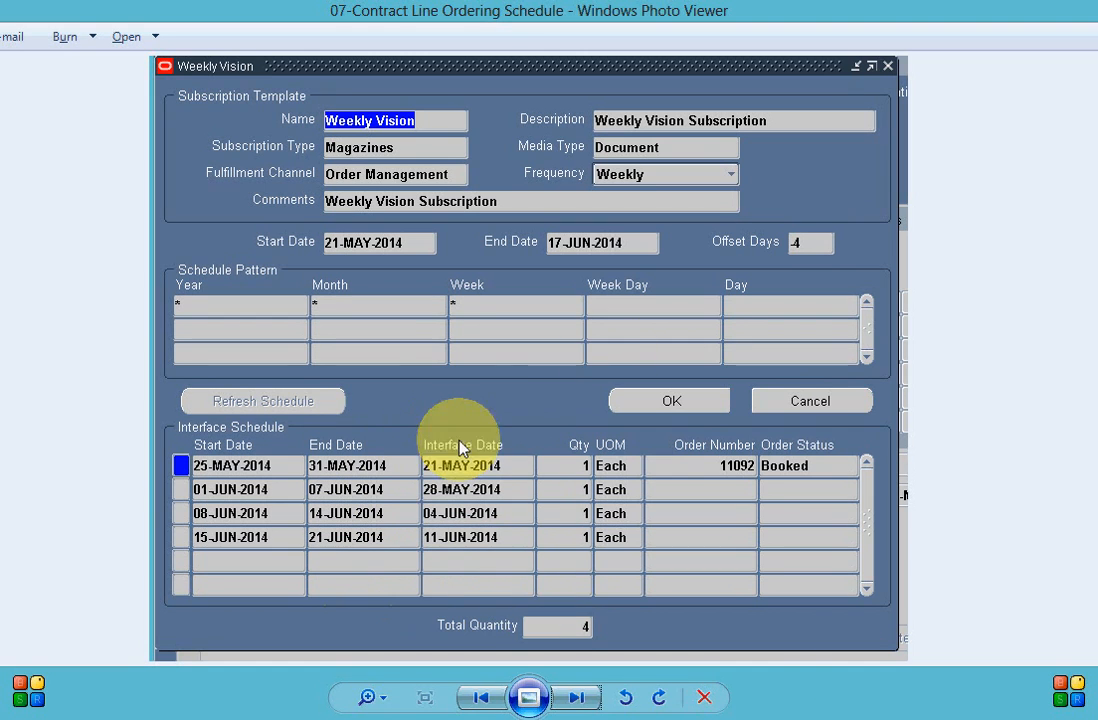
{"action": "mouse_move", "coordinate": [808, 400]}
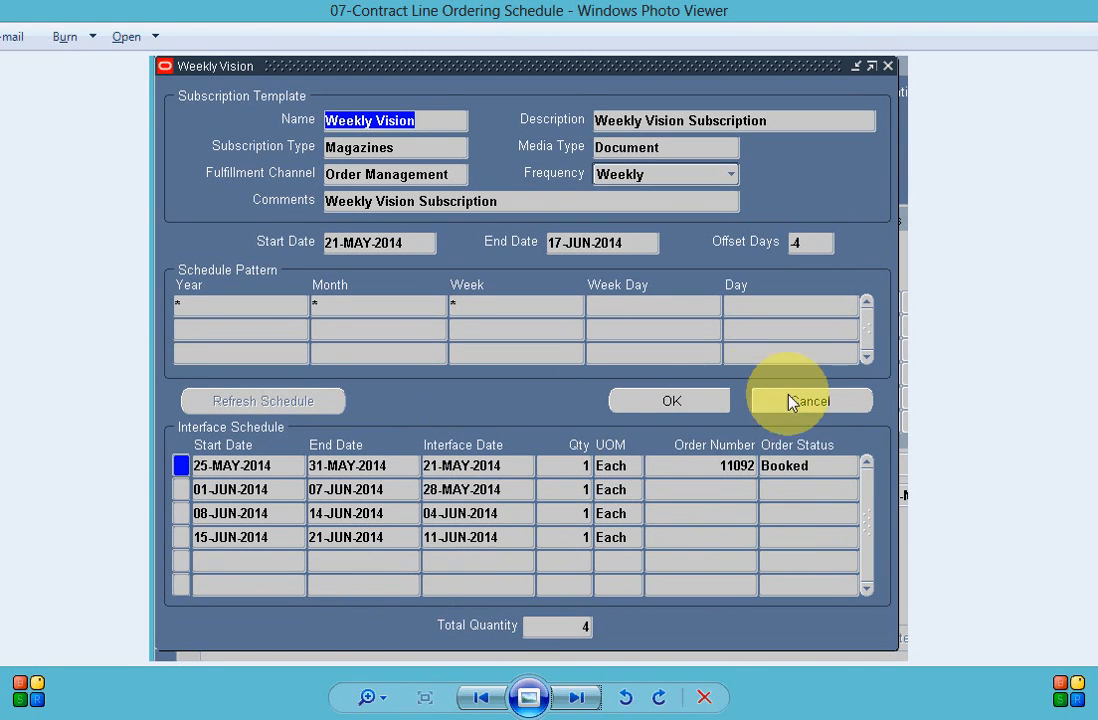
{"action": "mouse_move", "coordinate": [896, 500]}
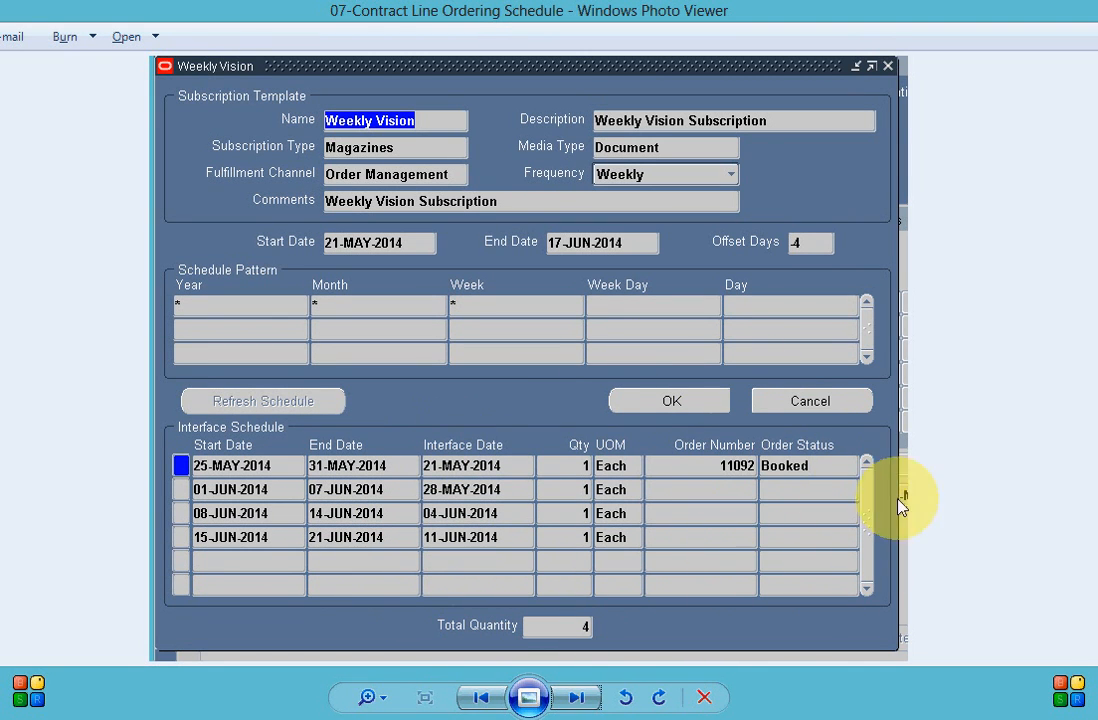
{"action": "mouse_move", "coordinate": [724, 560]}
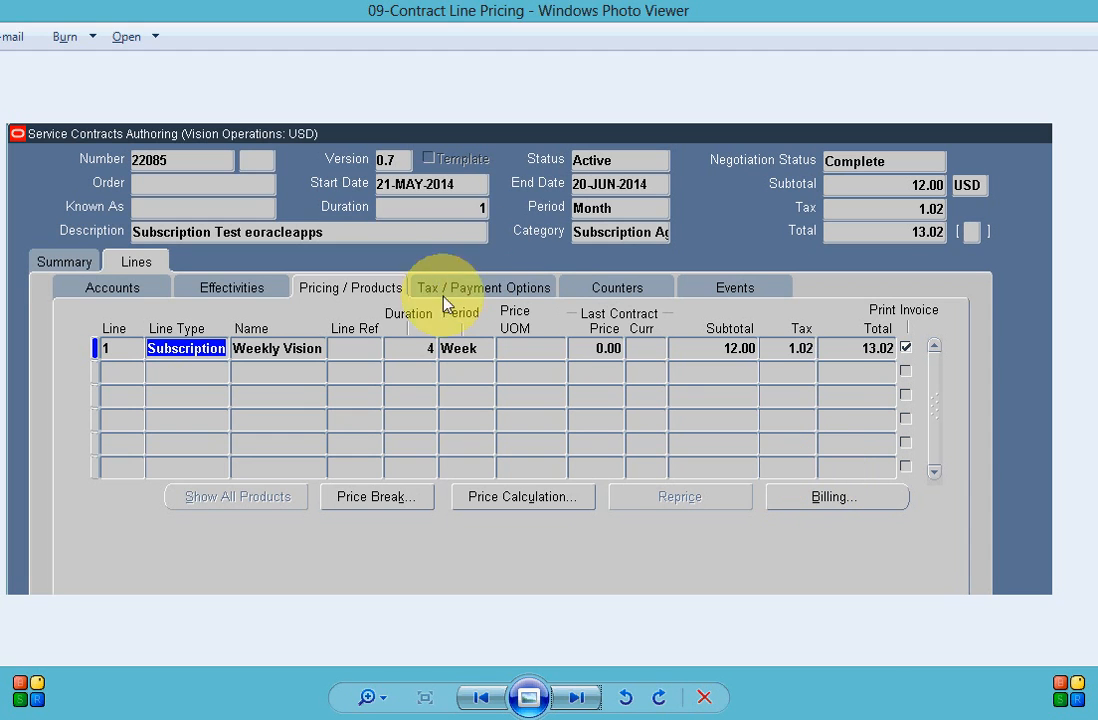
{"action": "mouse_move", "coordinate": [378, 328]}
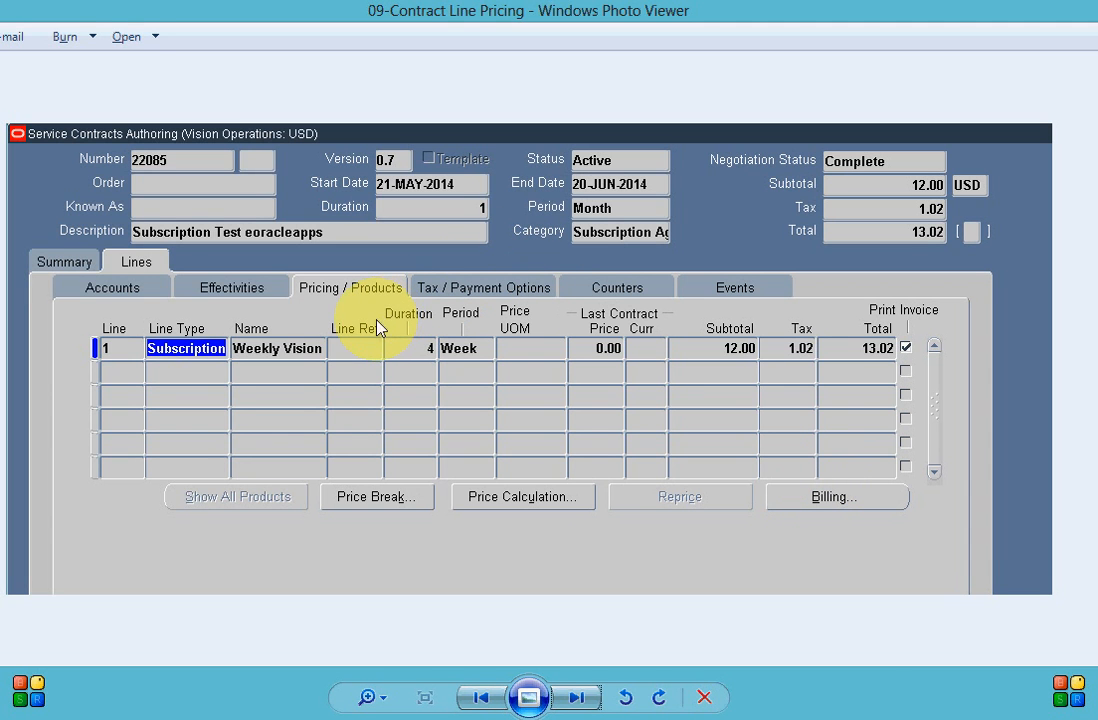
{"action": "mouse_move", "coordinate": [324, 436]}
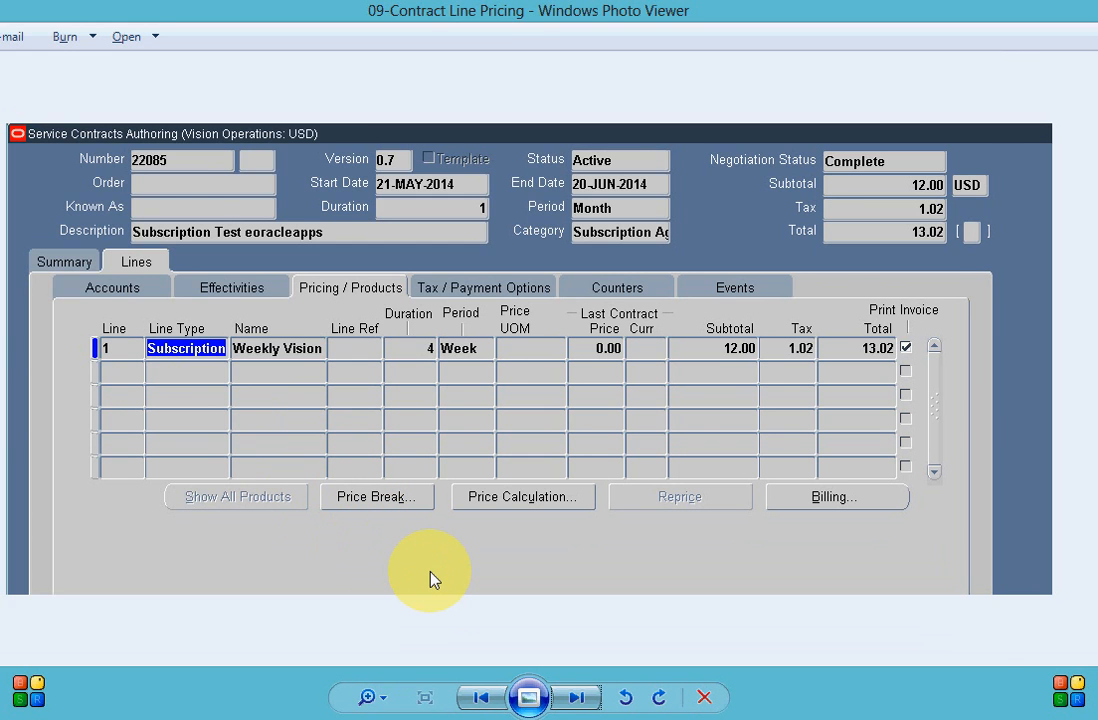
Advance to the contract line billing schedule screenshot with four weekly 3.00 invoices.
{"action": "left_click", "coordinate": [836, 496]}
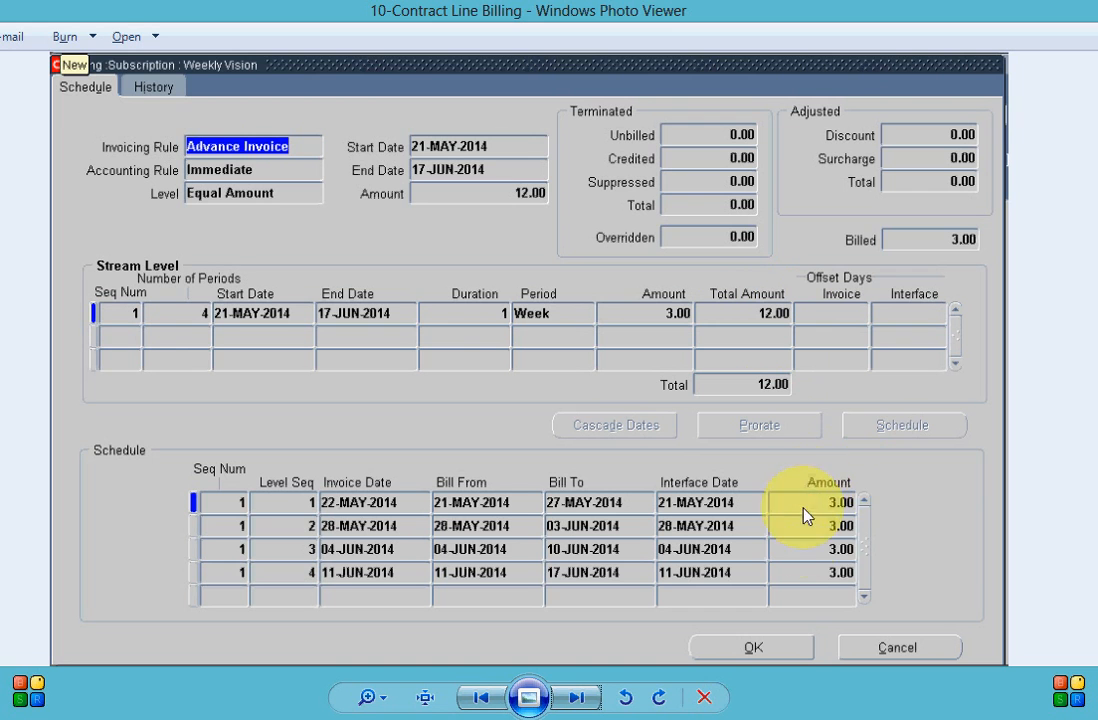
{"action": "mouse_move", "coordinate": [880, 548]}
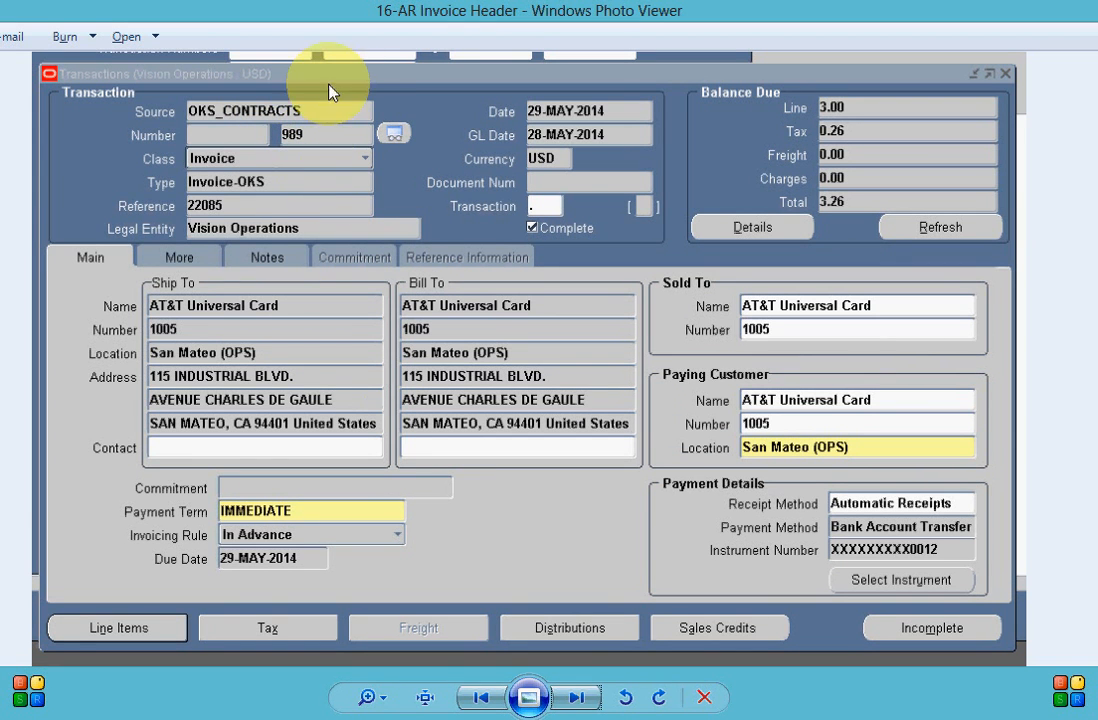
{"action": "mouse_move", "coordinate": [256, 240]}
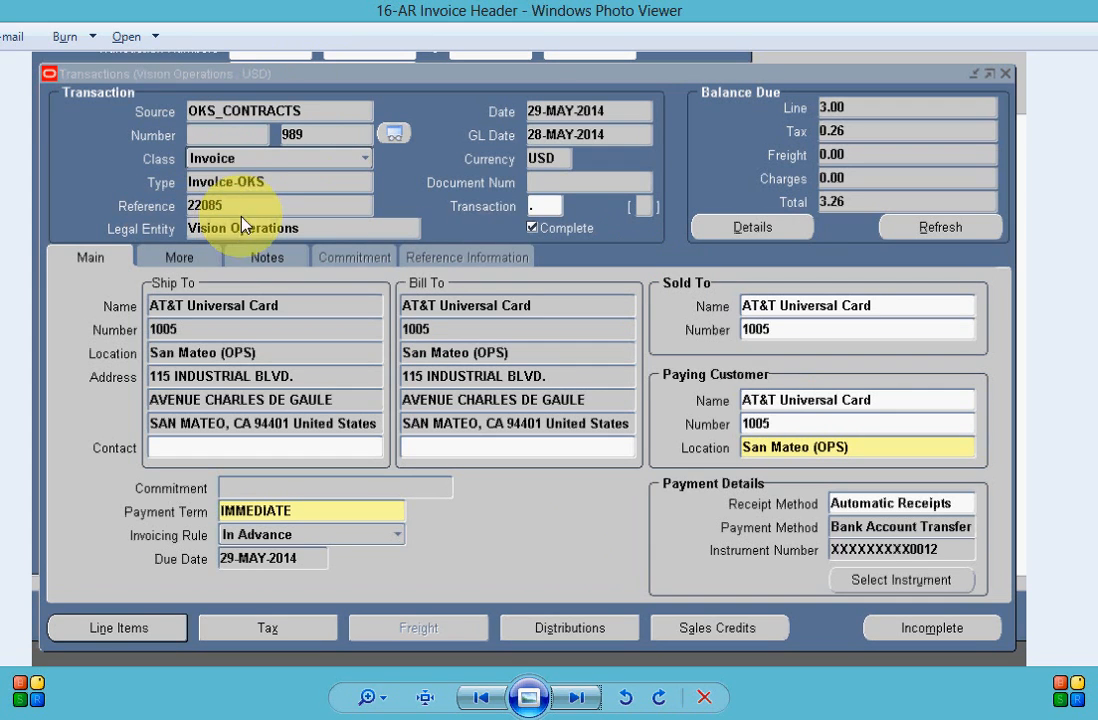
{"action": "mouse_move", "coordinate": [270, 356]}
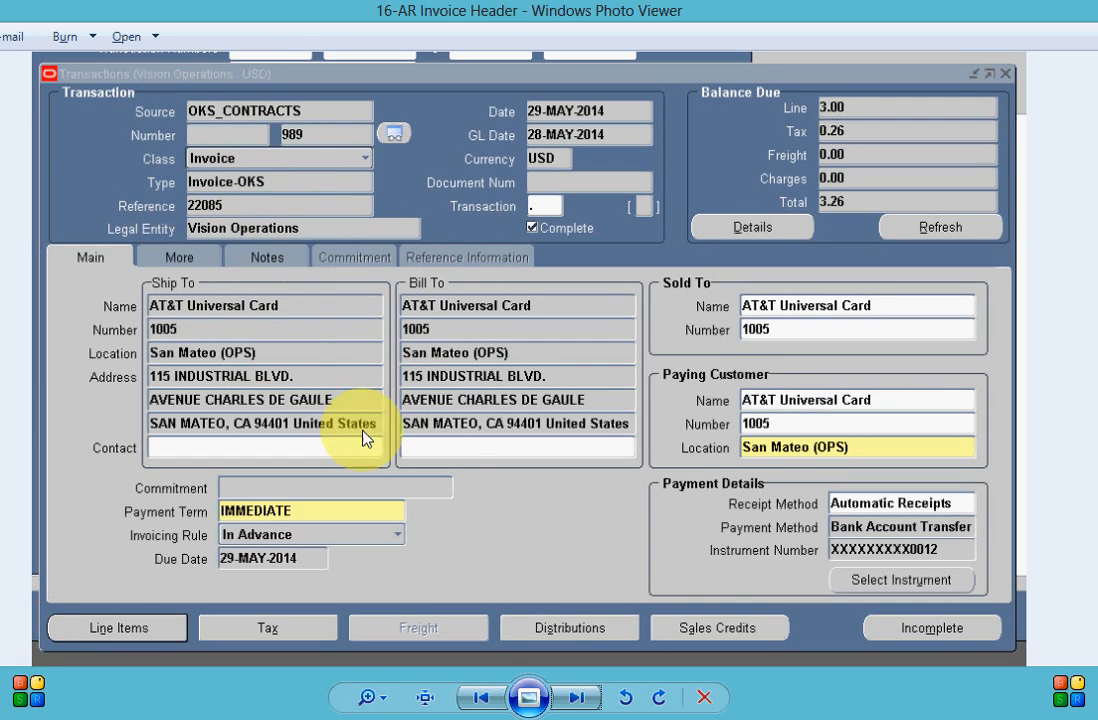
{"action": "mouse_move", "coordinate": [448, 490]}
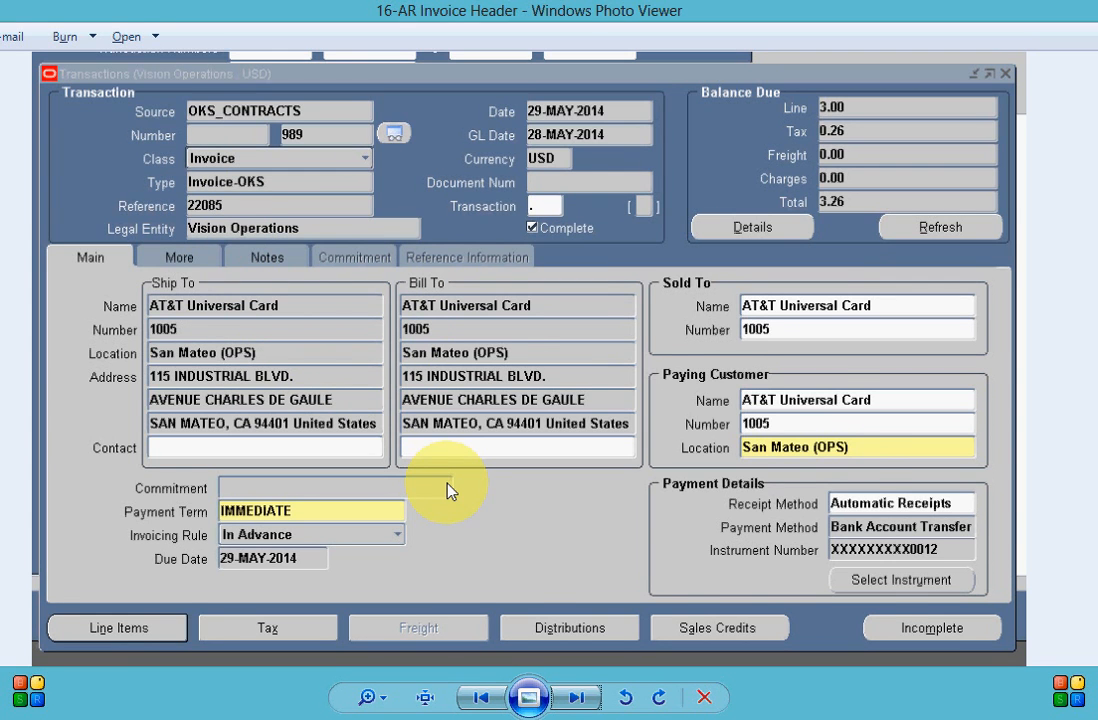
Advance to the invoice line transaction flexfield screenshot, installment 2 of 4.
{"action": "left_click", "coordinate": [718, 628]}
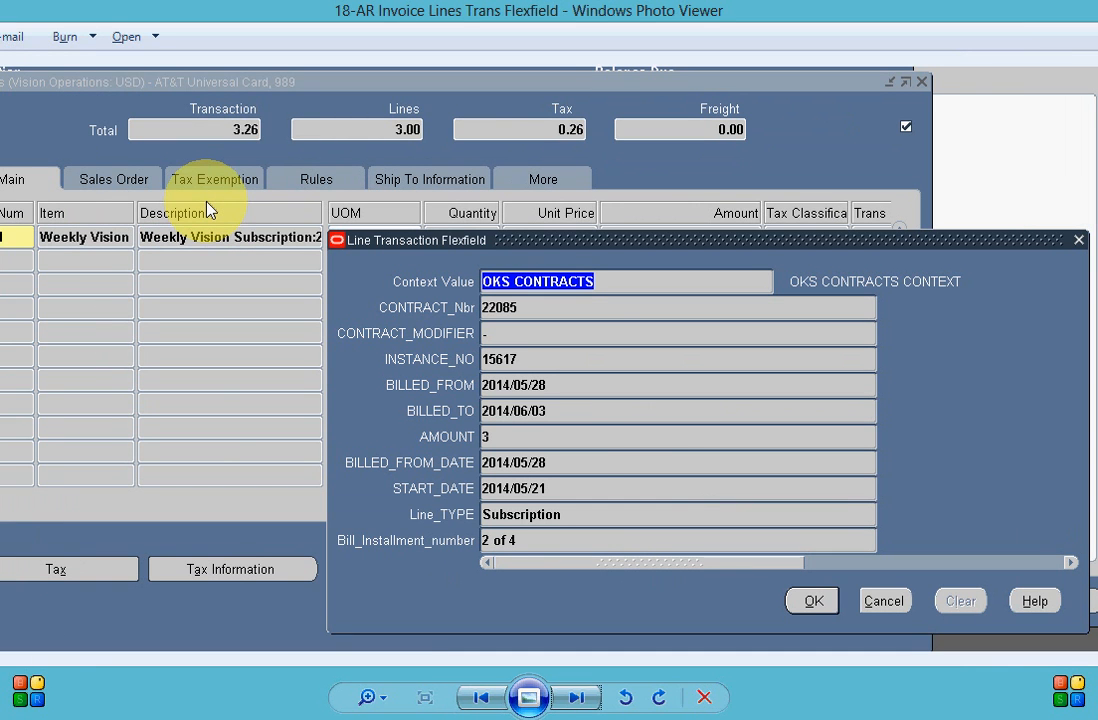
{"action": "mouse_move", "coordinate": [556, 464]}
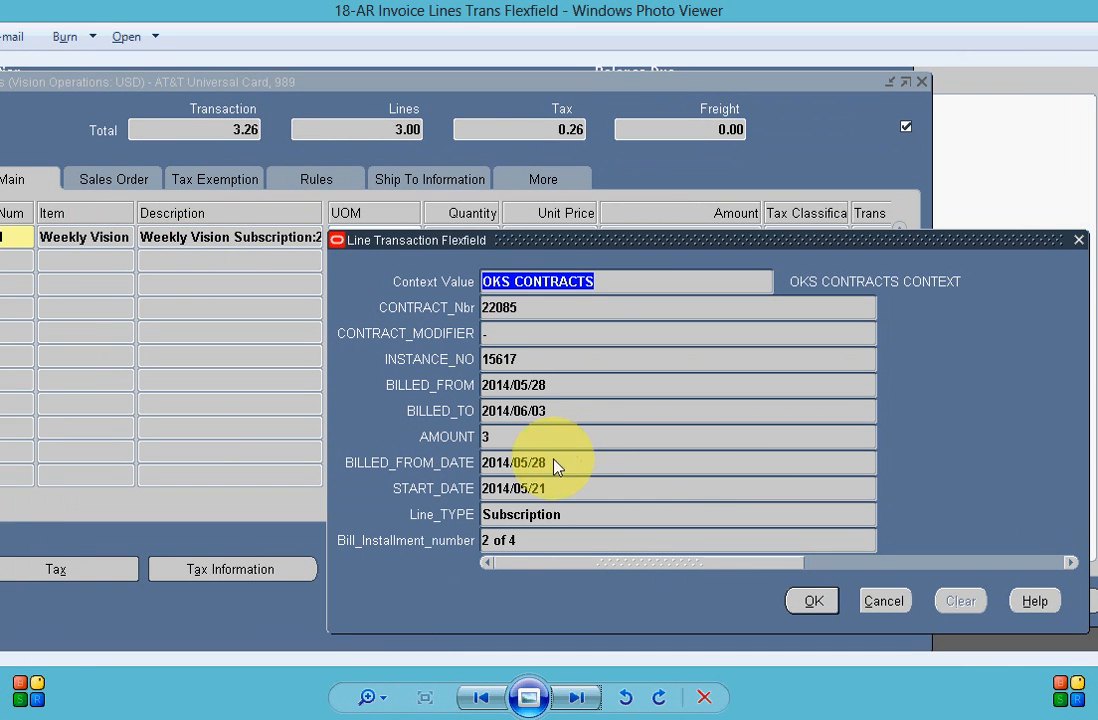
{"action": "mouse_move", "coordinate": [444, 616]}
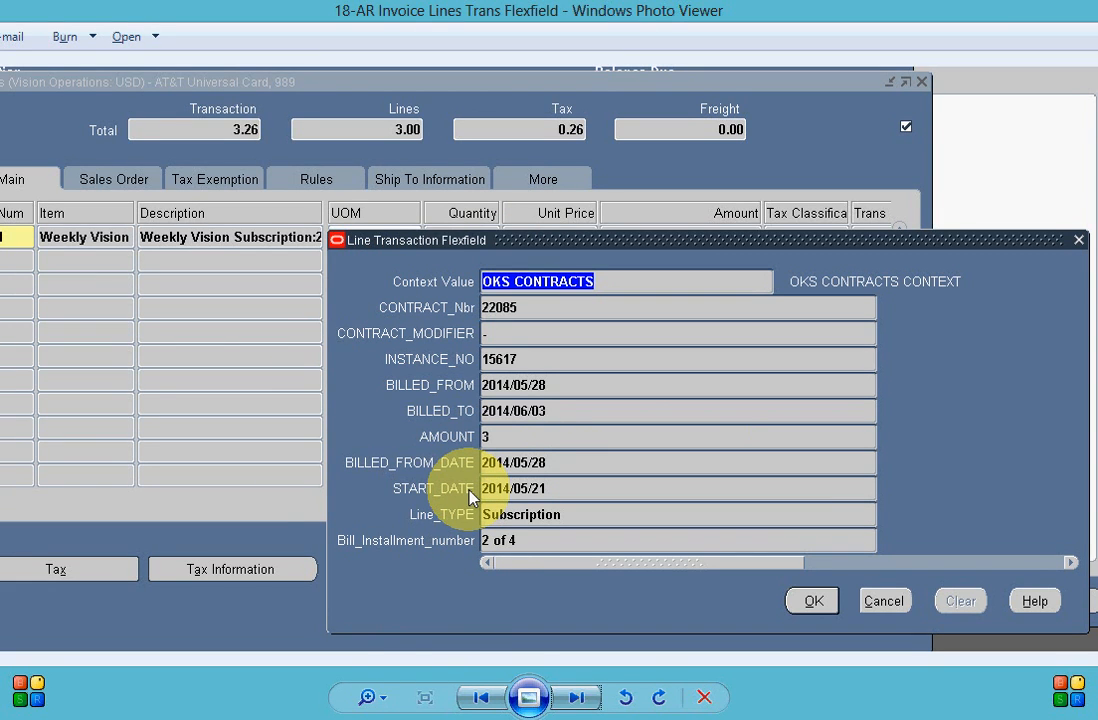
Advance through the create-accounting prompt for document 989 to the view-accounting journal lines.
{"action": "left_click", "coordinate": [812, 600]}
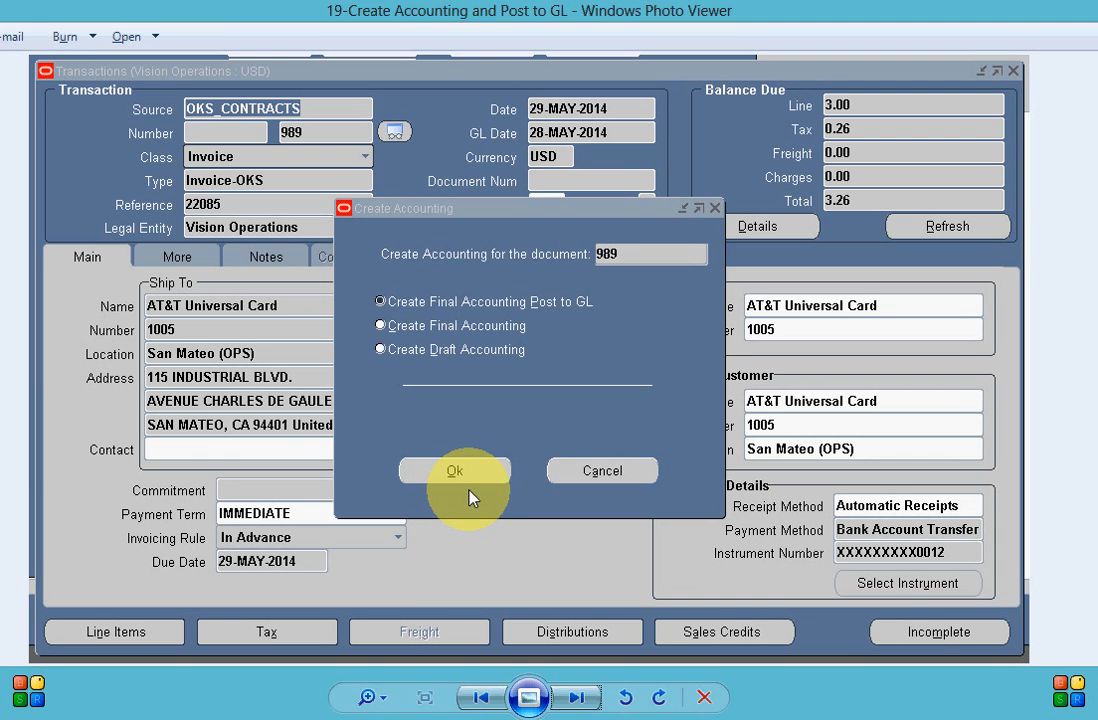
{"action": "left_click", "coordinate": [454, 472]}
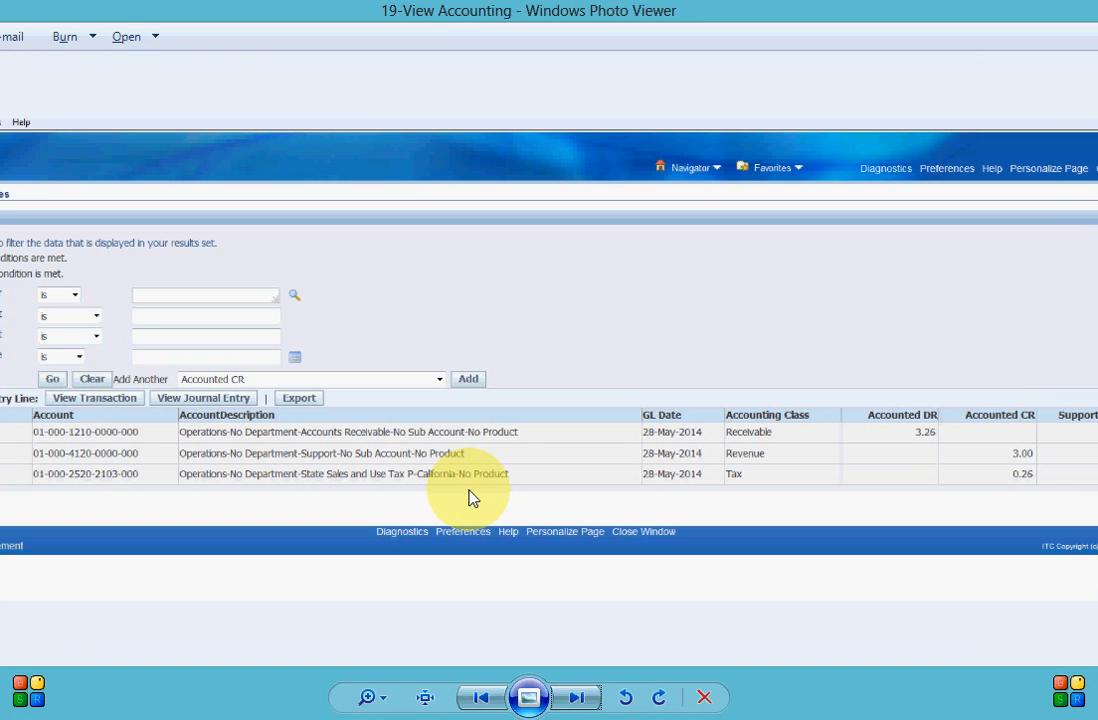
{"action": "mouse_move", "coordinate": [138, 384]}
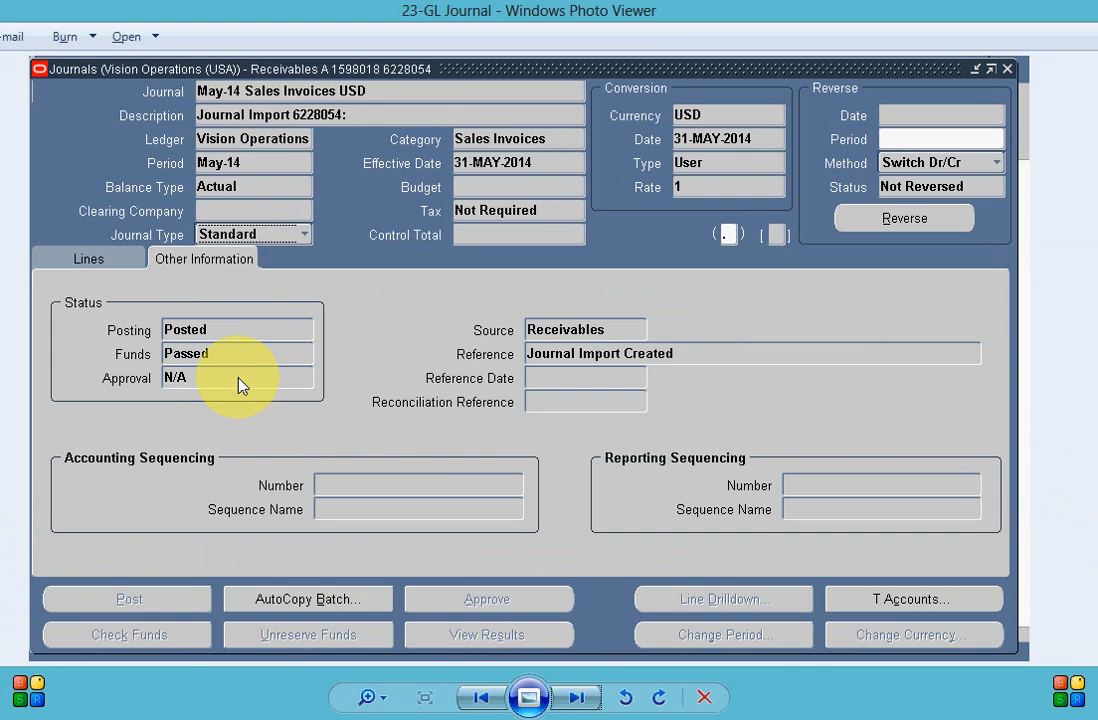
Advance past the order organizer to the sales order 11092 header screenshot.
{"action": "left_click", "coordinate": [576, 696]}
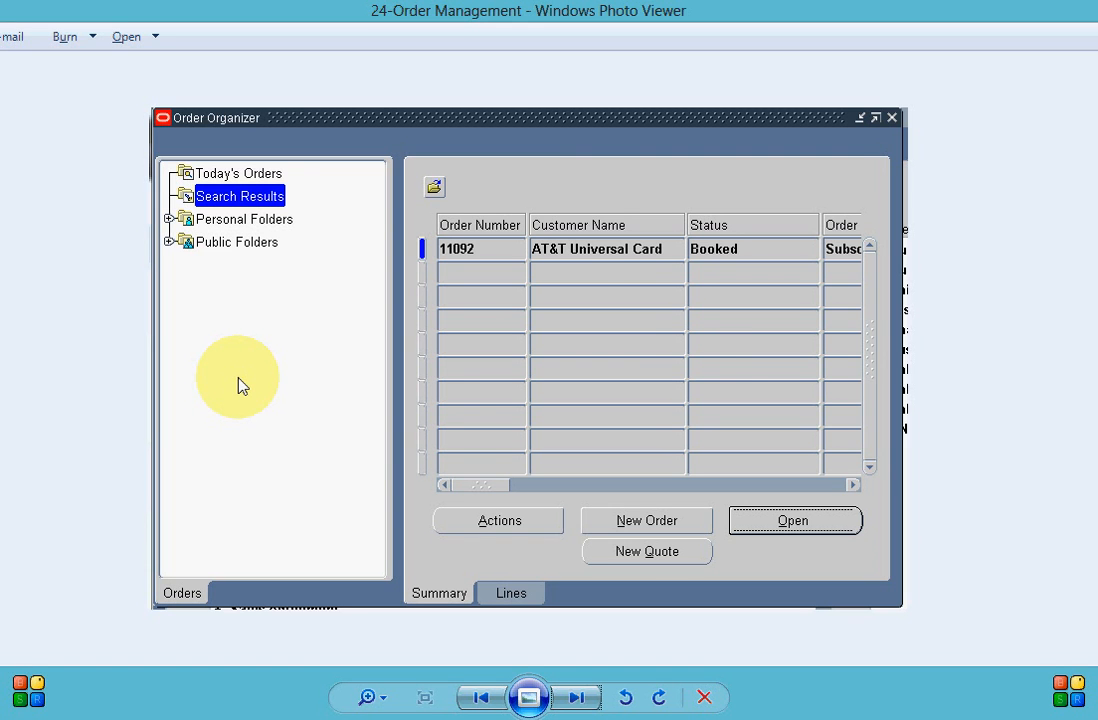
{"action": "left_click", "coordinate": [792, 520]}
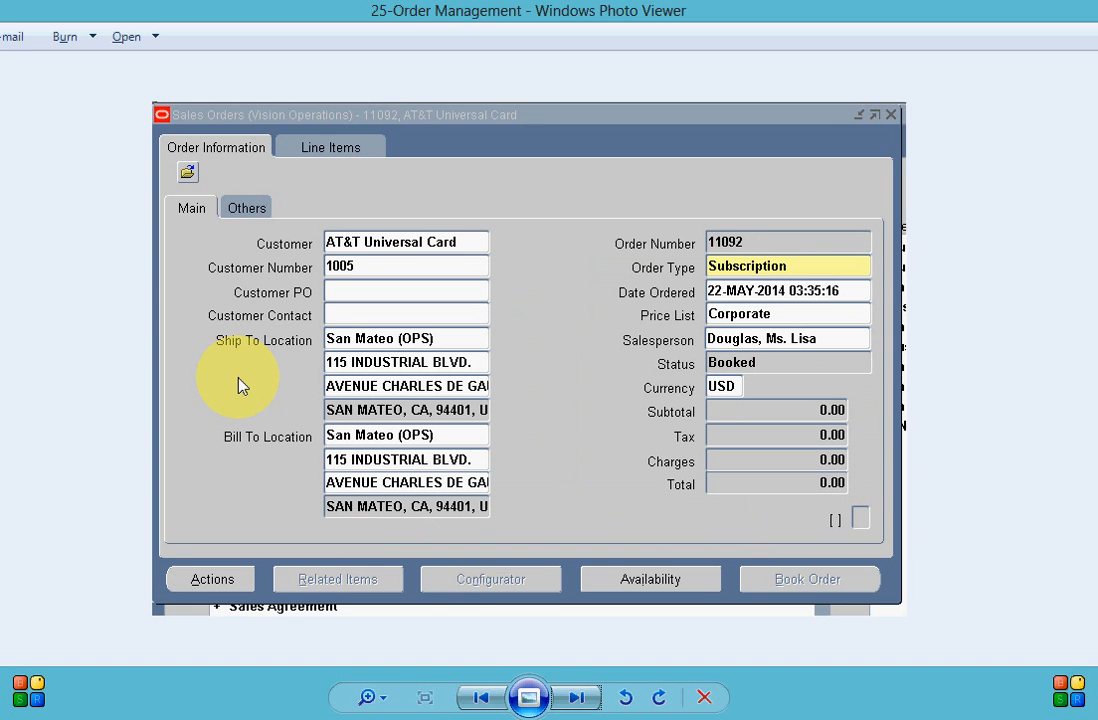
{"action": "mouse_move", "coordinate": [756, 244]}
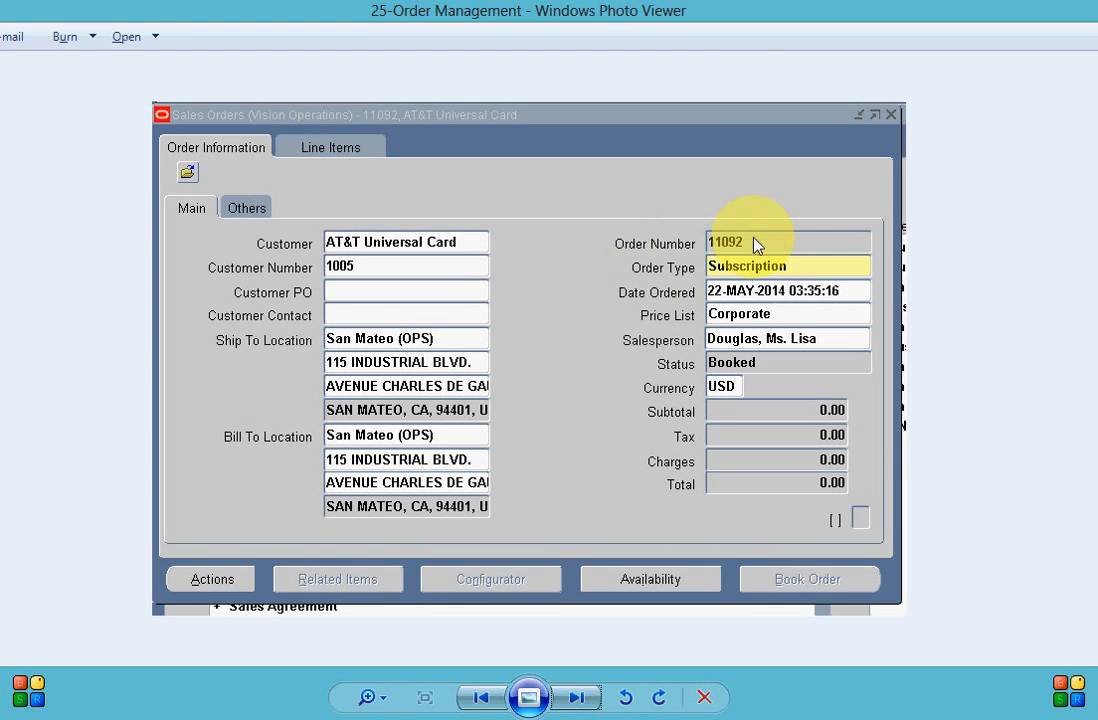
{"action": "mouse_move", "coordinate": [672, 370]}
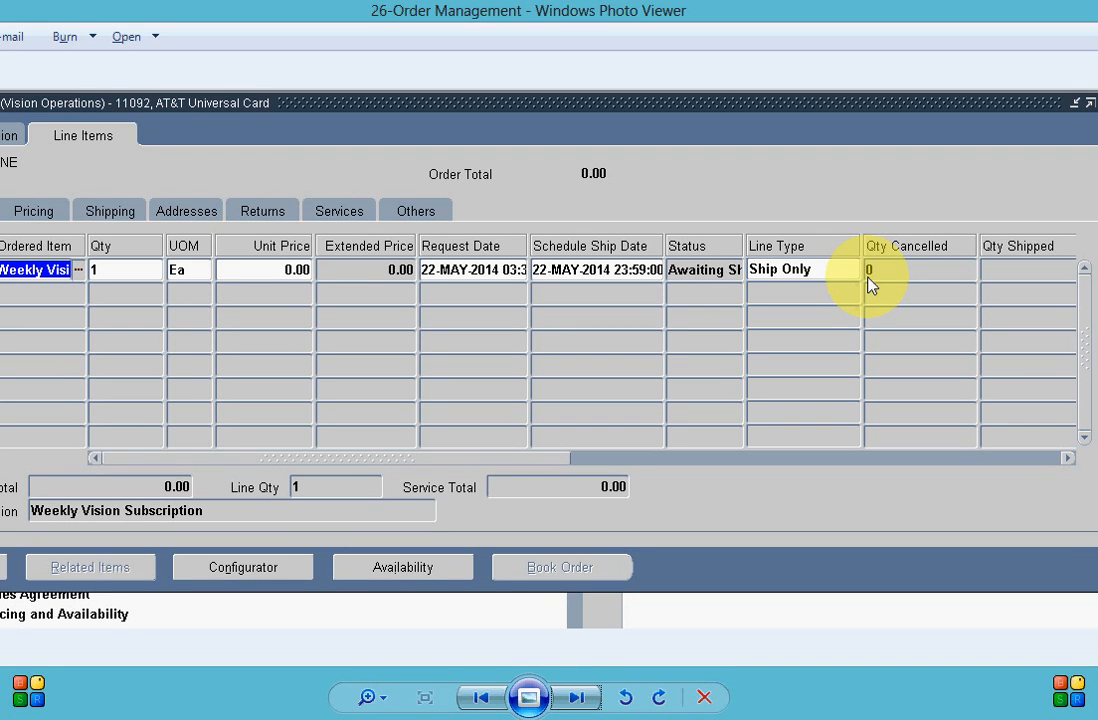
{"action": "mouse_move", "coordinate": [378, 308]}
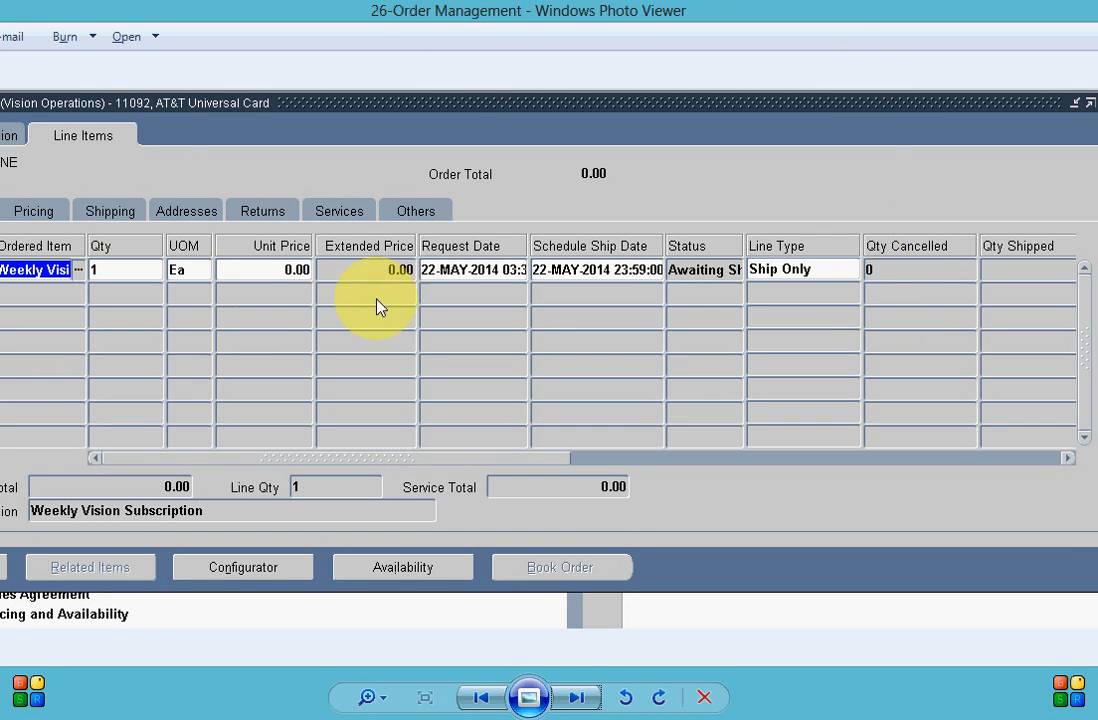